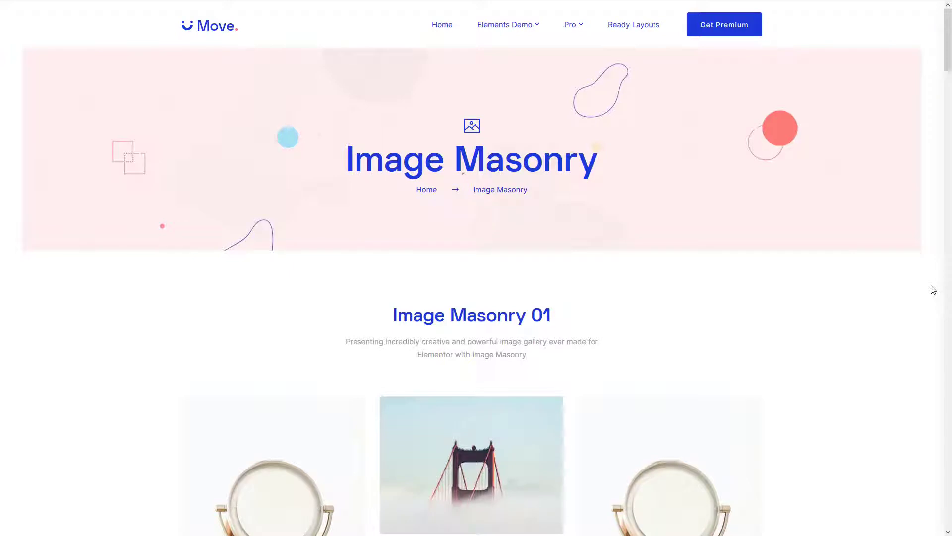
# Step: Find the Image Masonry widget in the Elements panel and place it in the empty section
pyautogui.scroll(-3)
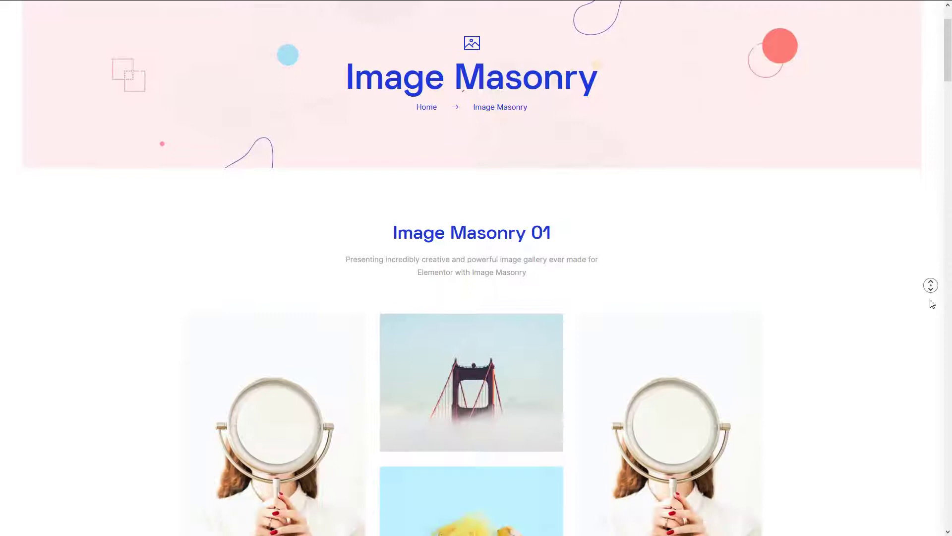
pyautogui.scroll(-3)
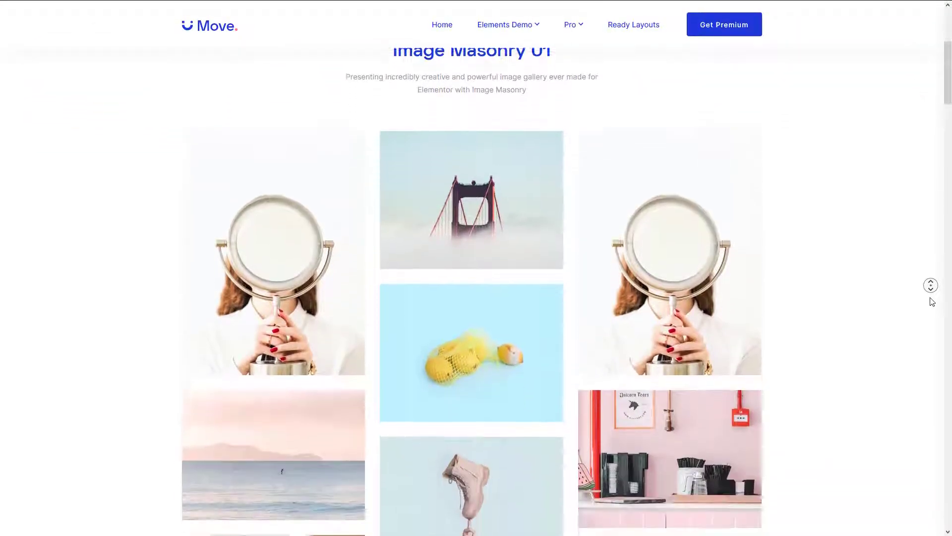
pyautogui.scroll(-3)
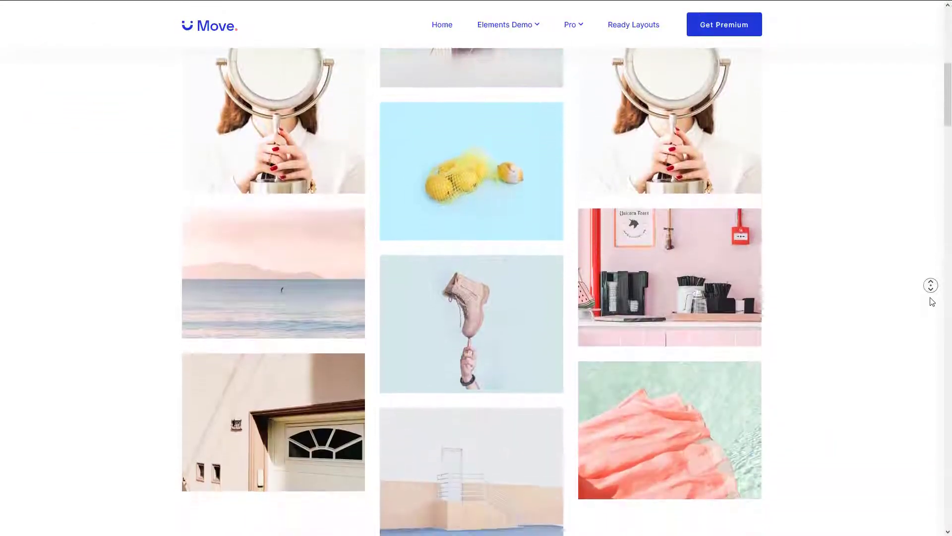
pyautogui.scroll(-3)
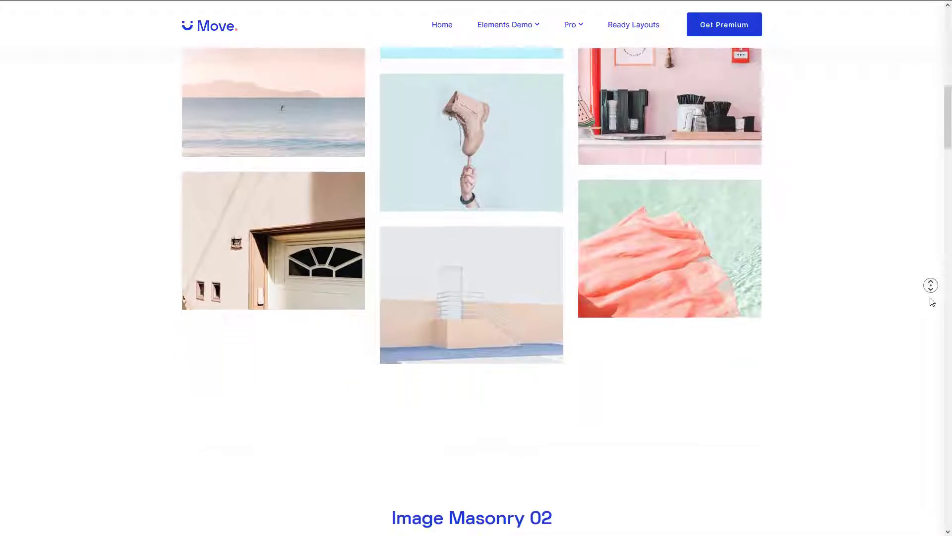
pyautogui.scroll(-3)
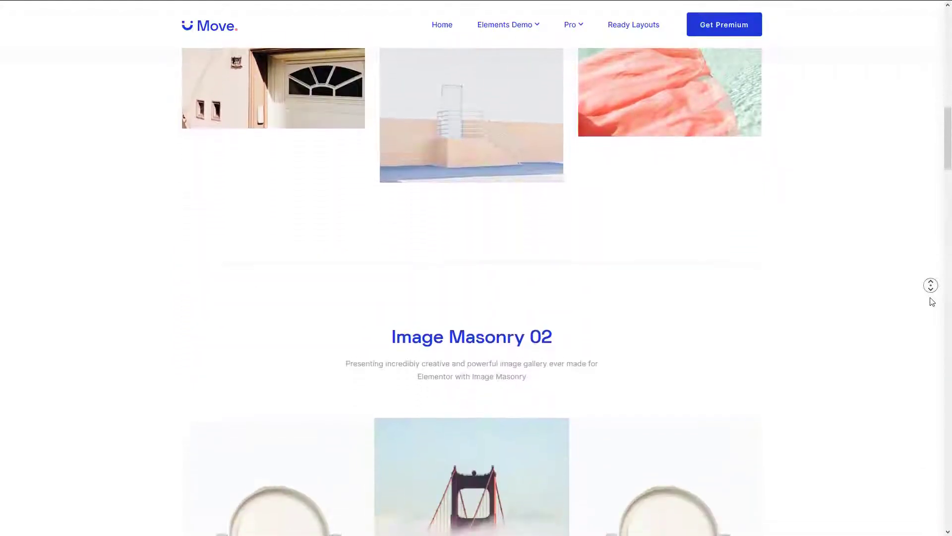
pyautogui.scroll(-3)
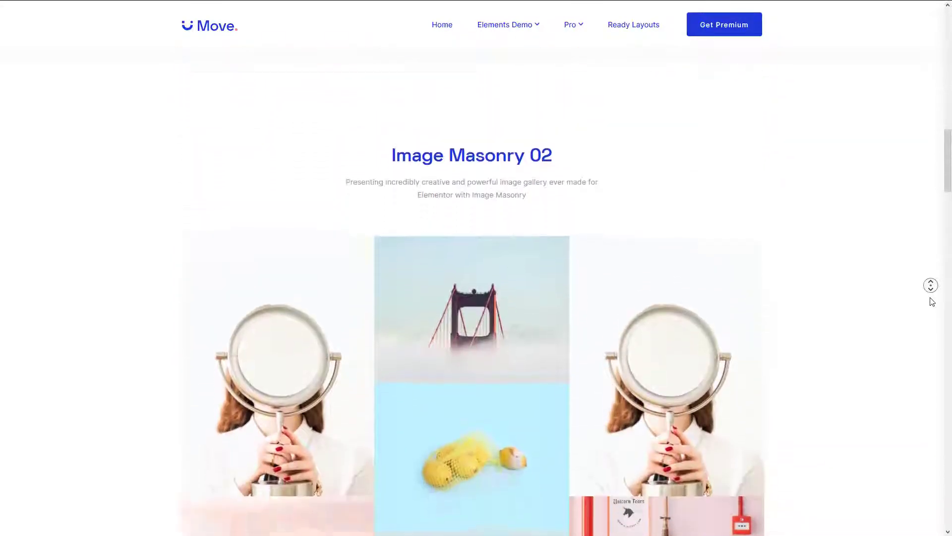
pyautogui.scroll(-3)
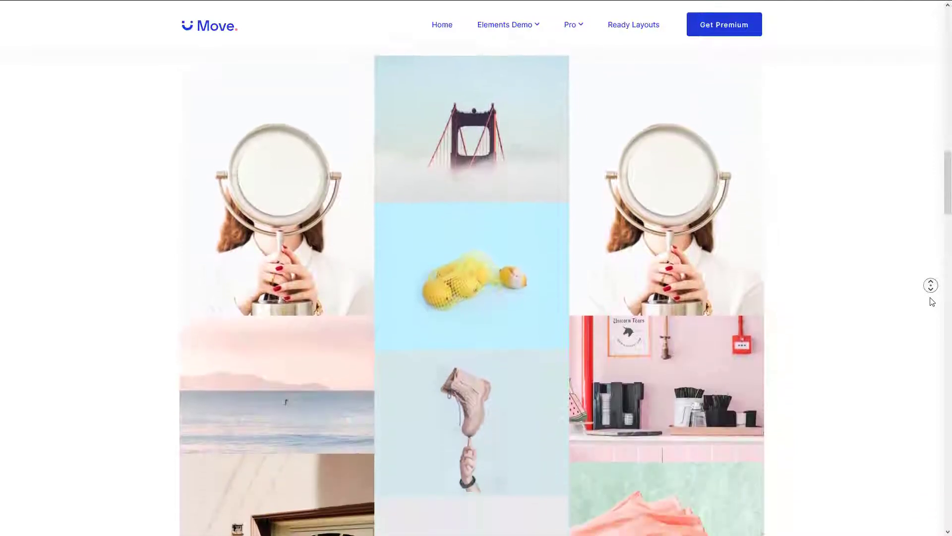
pyautogui.scroll(-3)
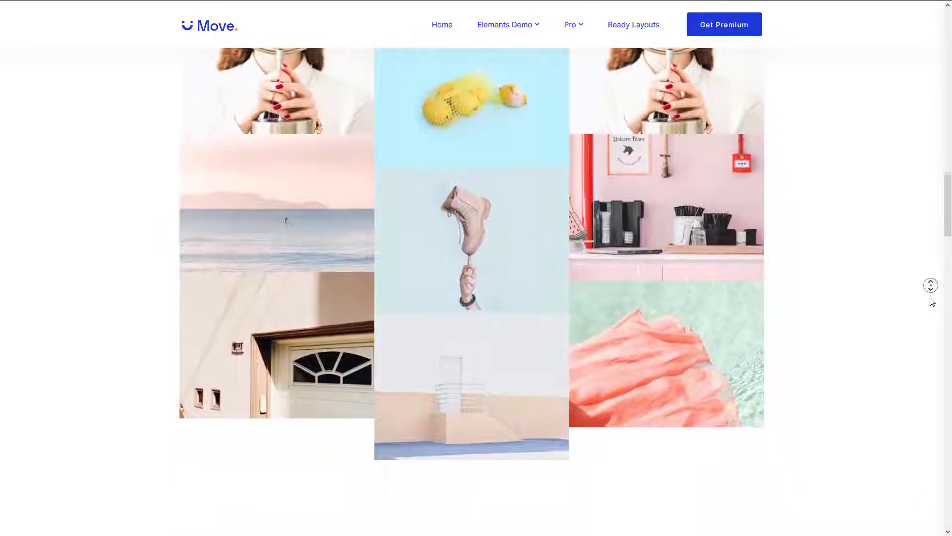
pyautogui.scroll(-3)
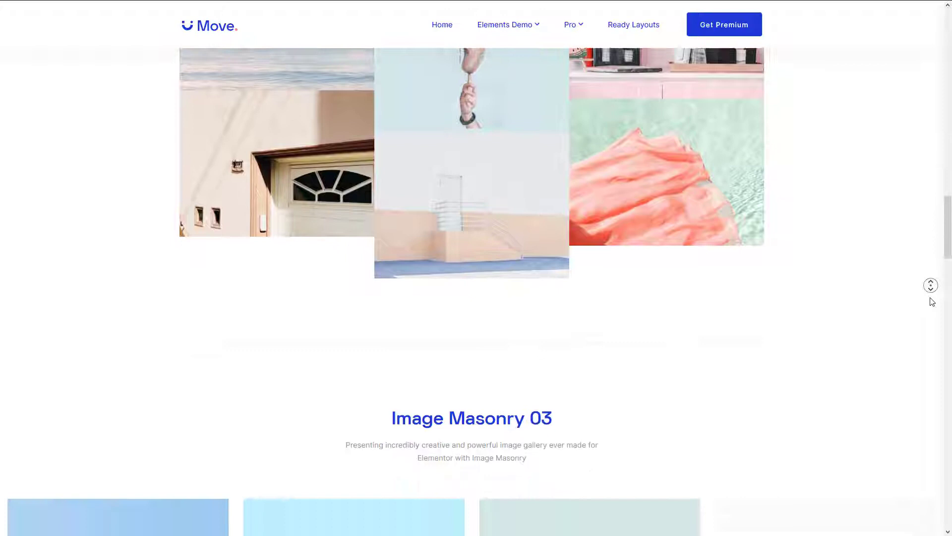
pyautogui.scroll(-3)
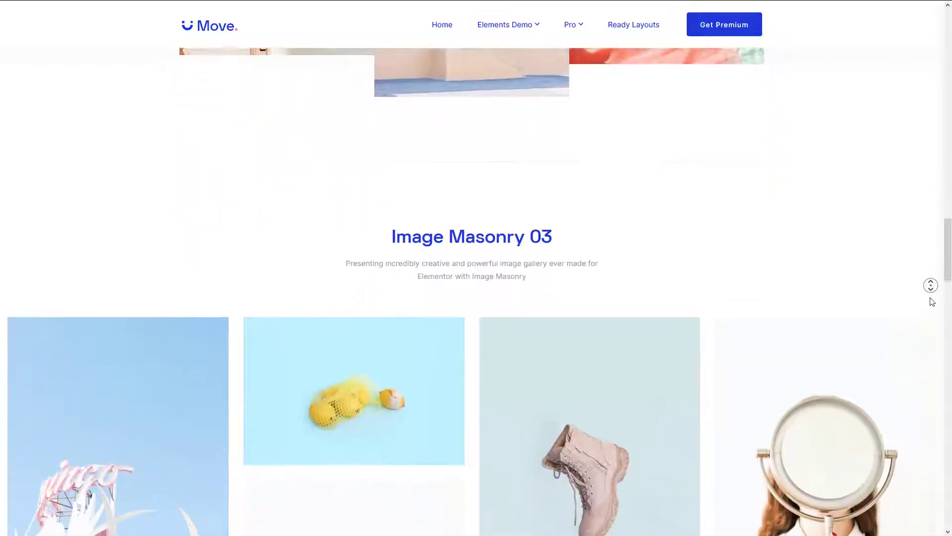
pyautogui.scroll(-3)
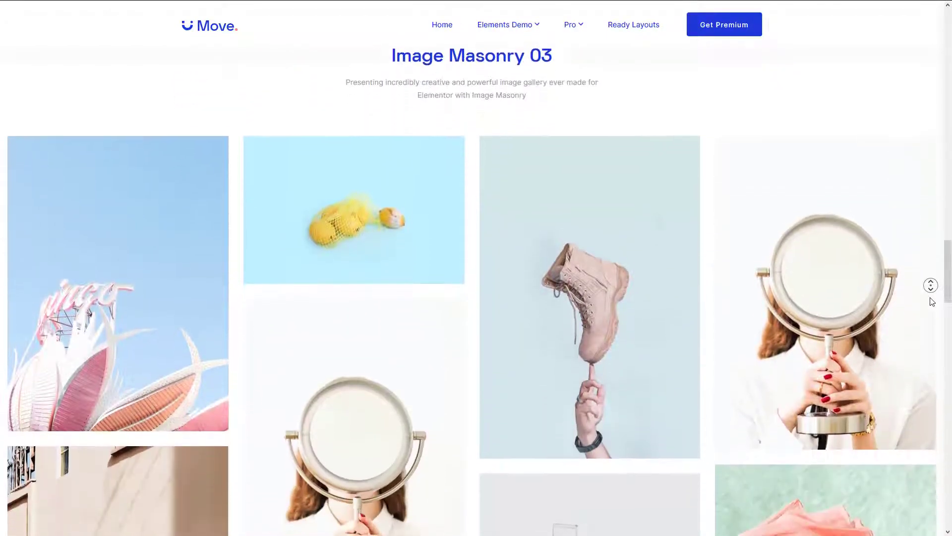
pyautogui.scroll(-3)
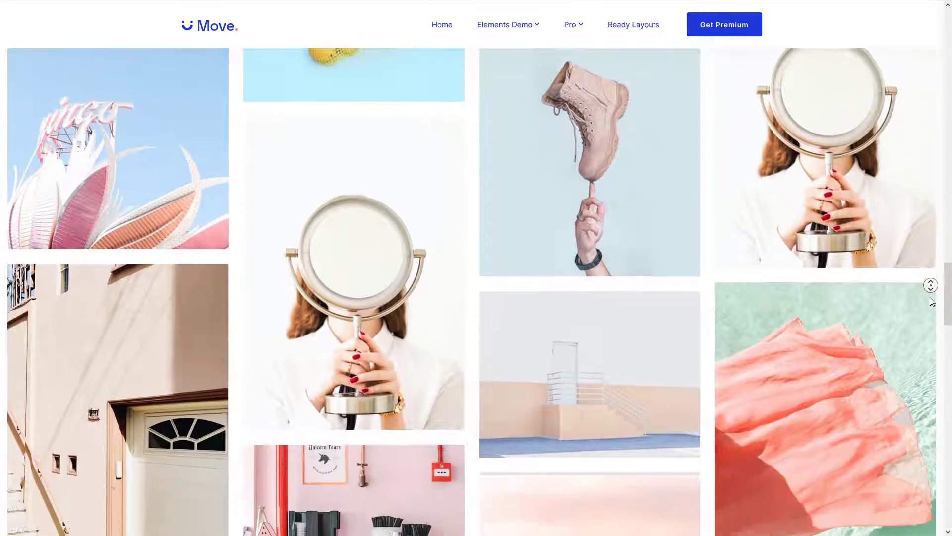
pyautogui.scroll(-3)
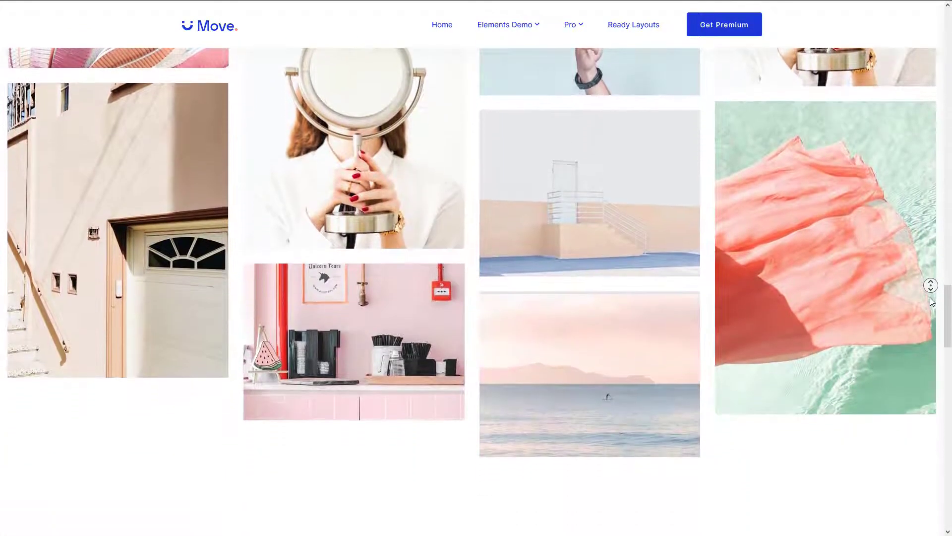
pyautogui.scroll(-3)
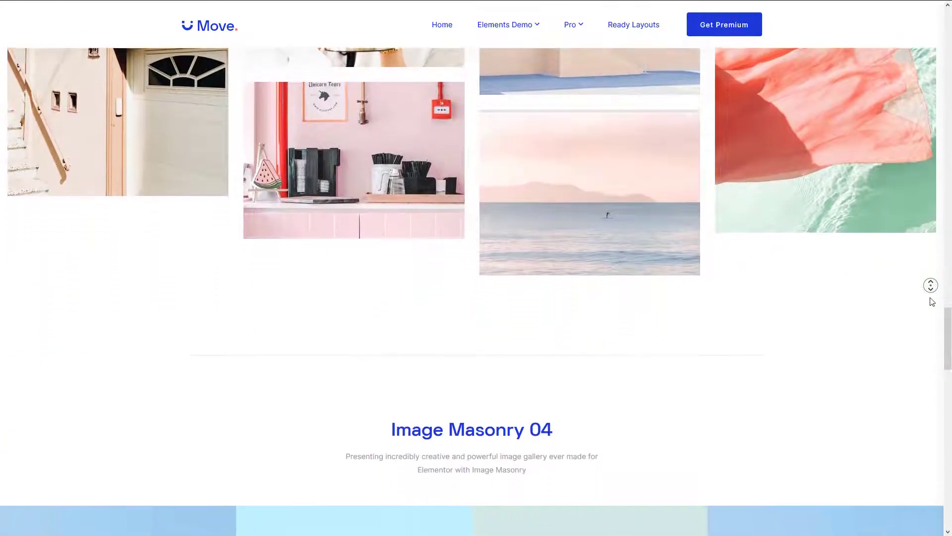
pyautogui.scroll(-3)
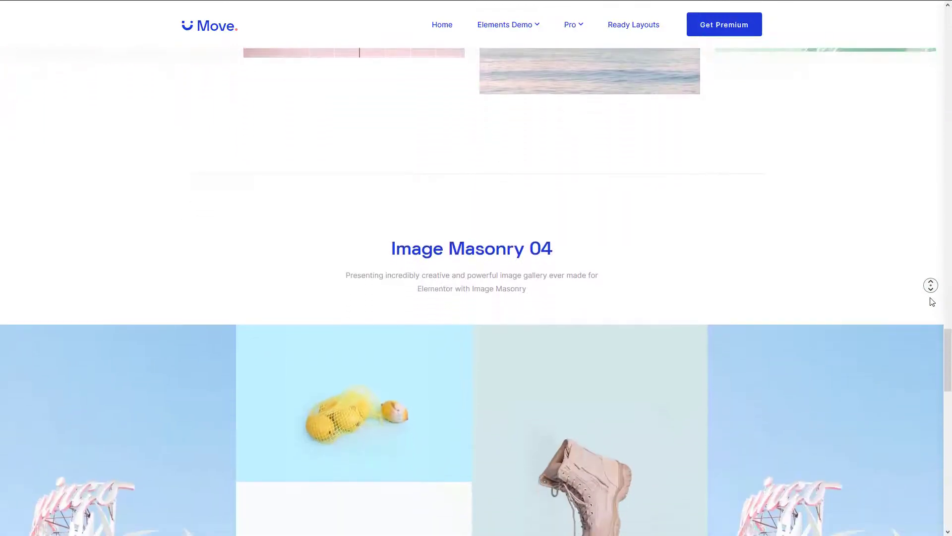
pyautogui.scroll(-3)
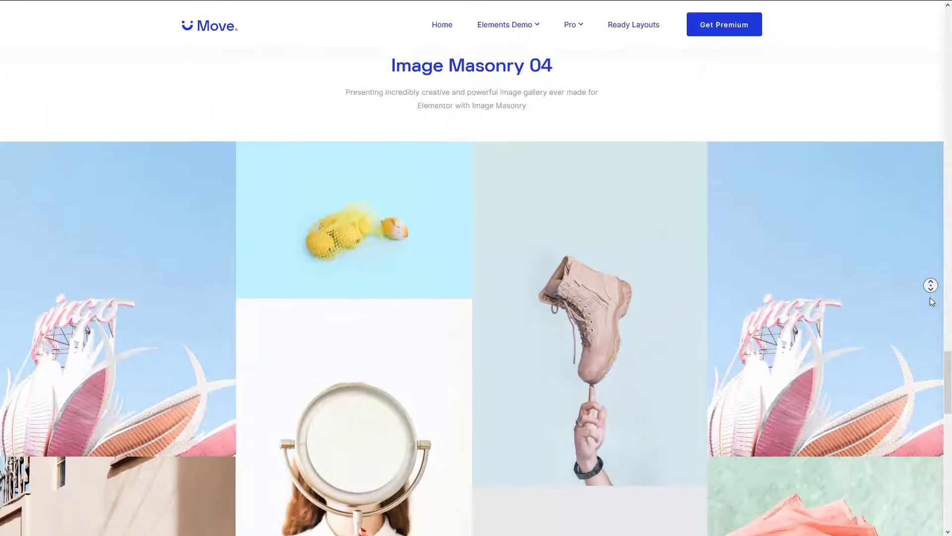
pyautogui.scroll(-3)
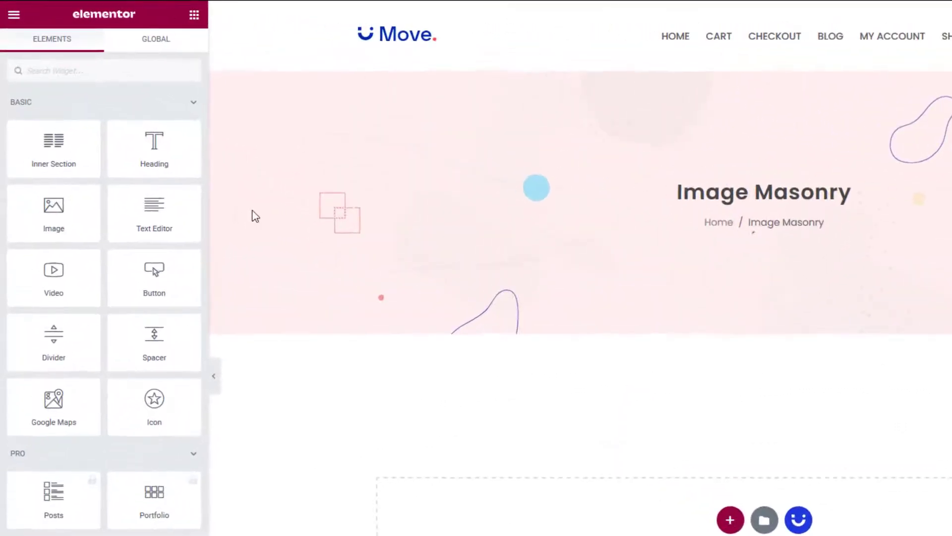
pyautogui.write('Image Masonry')
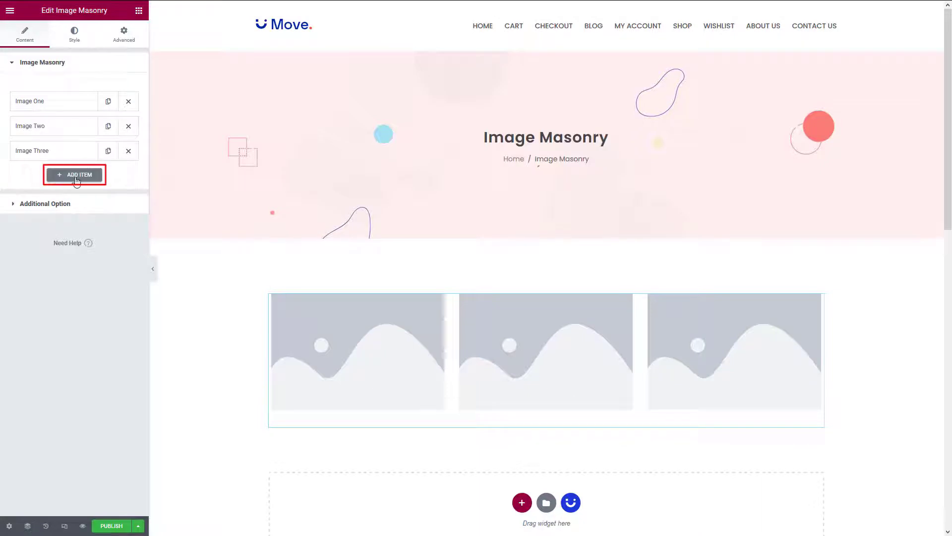
# Step: Add a fourth masonry item and review Image One's popup type, keeping Pop Up Image
pyautogui.click(74, 175)
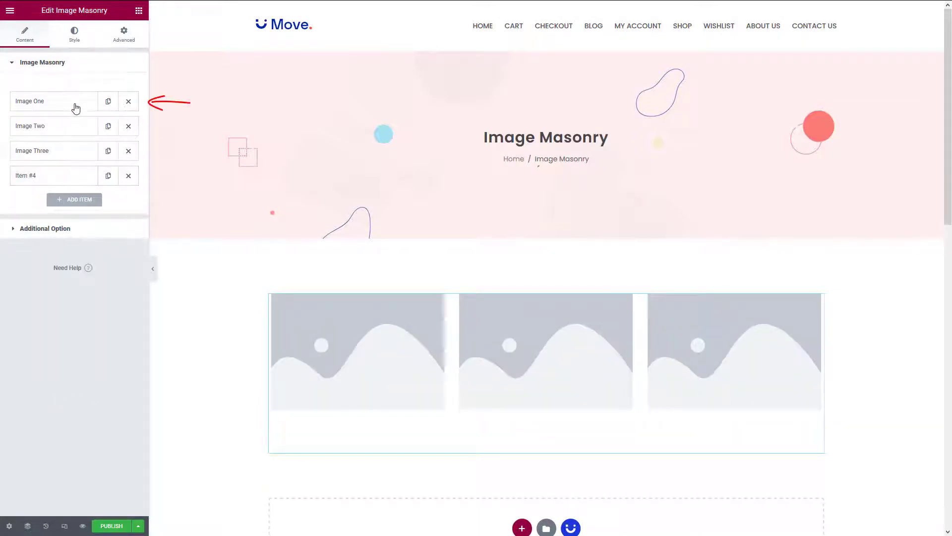
pyautogui.click(53, 101)
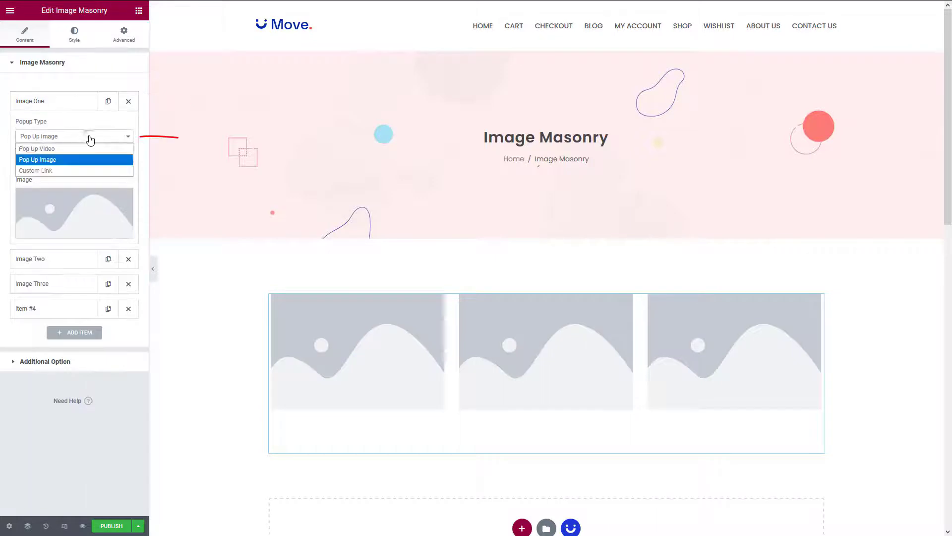
pyautogui.click(37, 160)
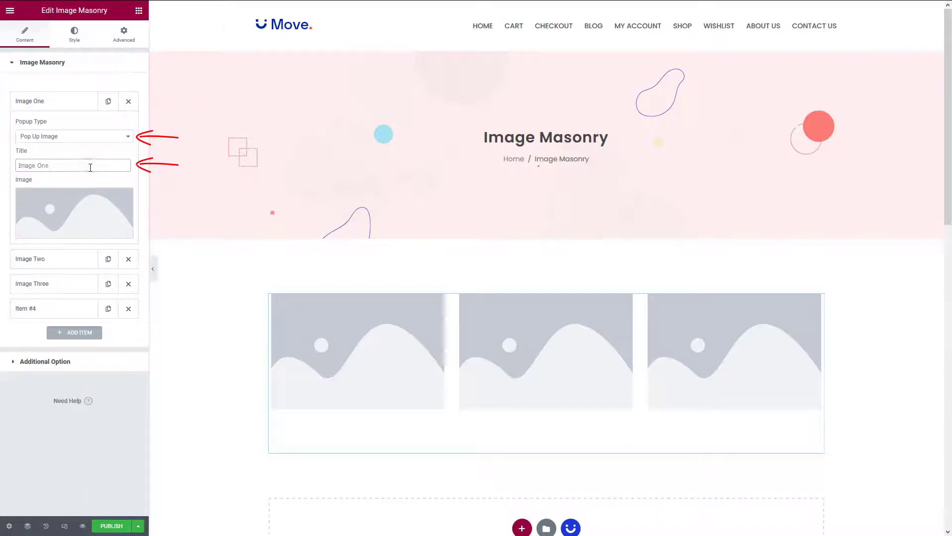
pyautogui.moveTo(74, 212)
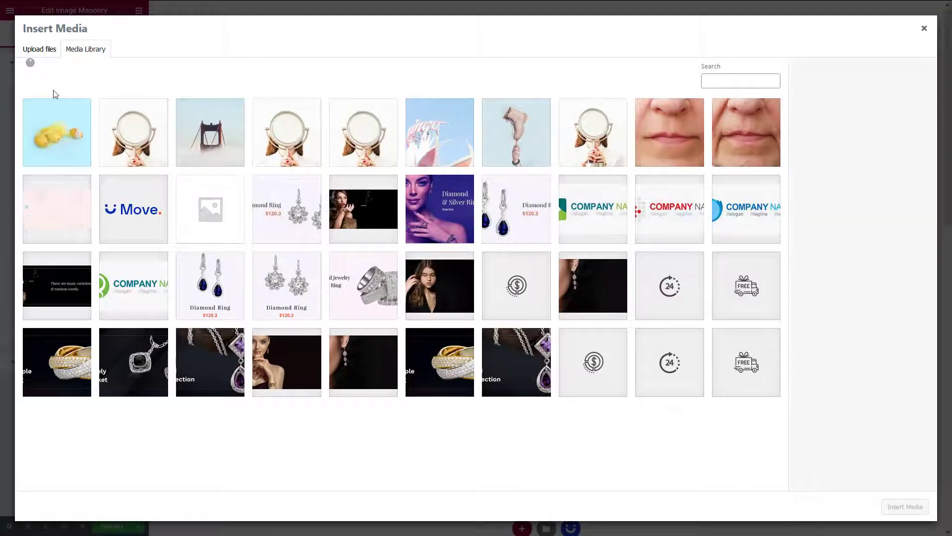
pyautogui.moveTo(49, 73)
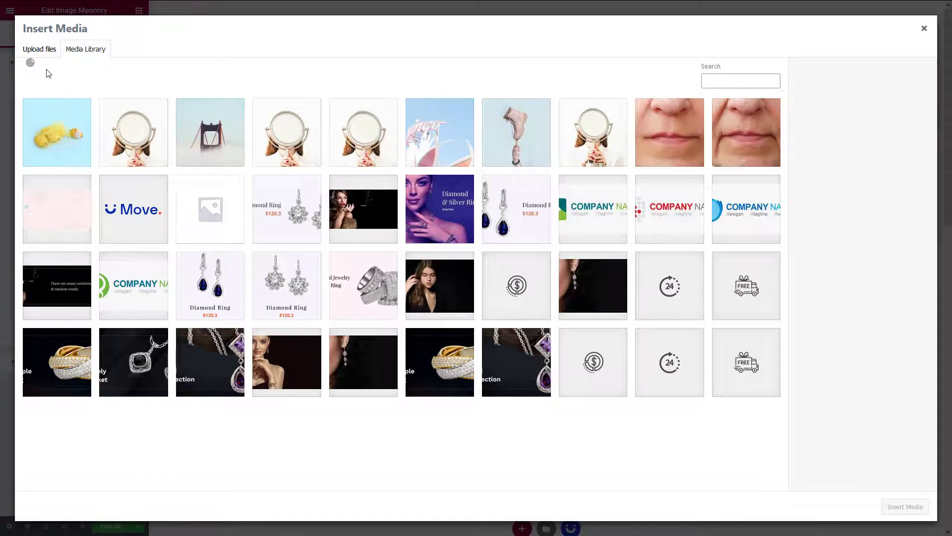
# Step: Upload the mirror photo from the computer as Image One's picture
pyautogui.click(38, 49)
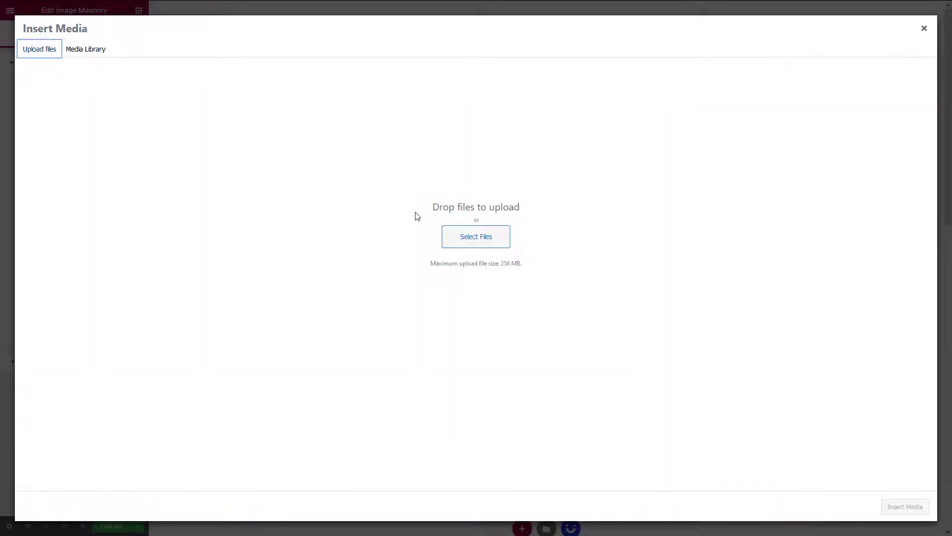
pyautogui.click(476, 236)
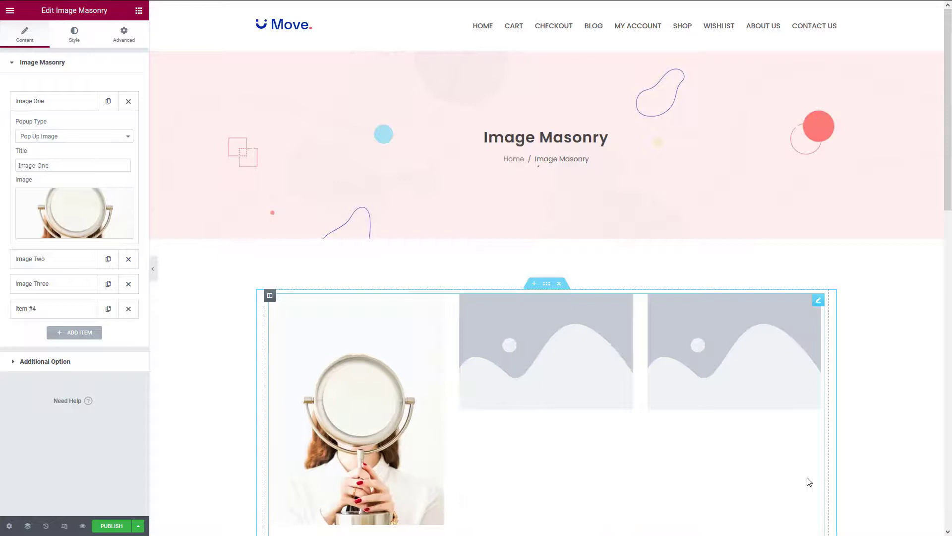
# Step: Under Additional Option keep Three columns, set Space to 0 and keep Image Size Full
pyautogui.click(210, 384)
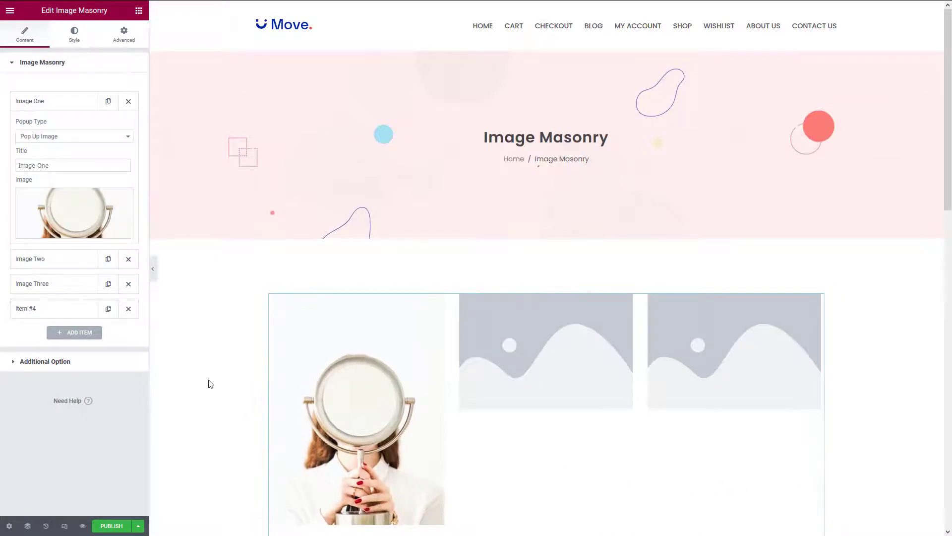
pyautogui.click(45, 360)
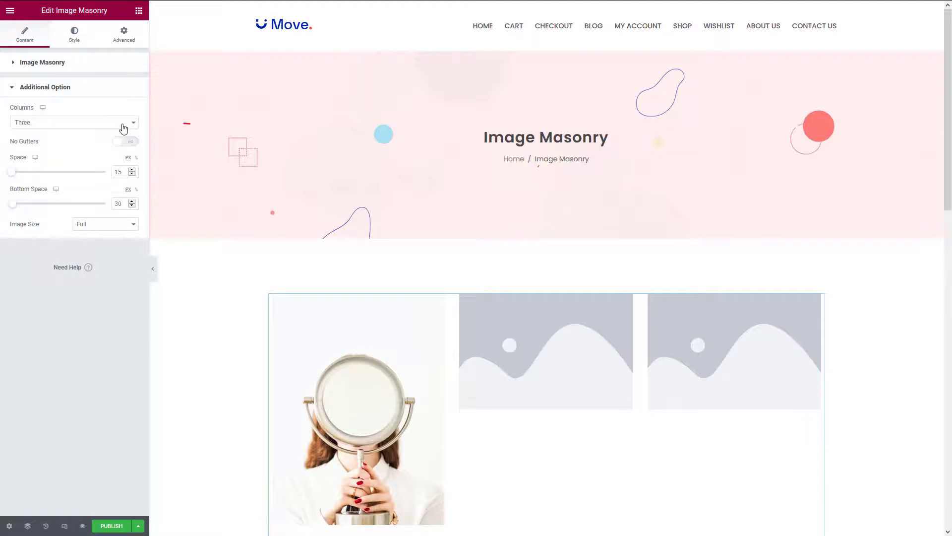
pyautogui.click(73, 122)
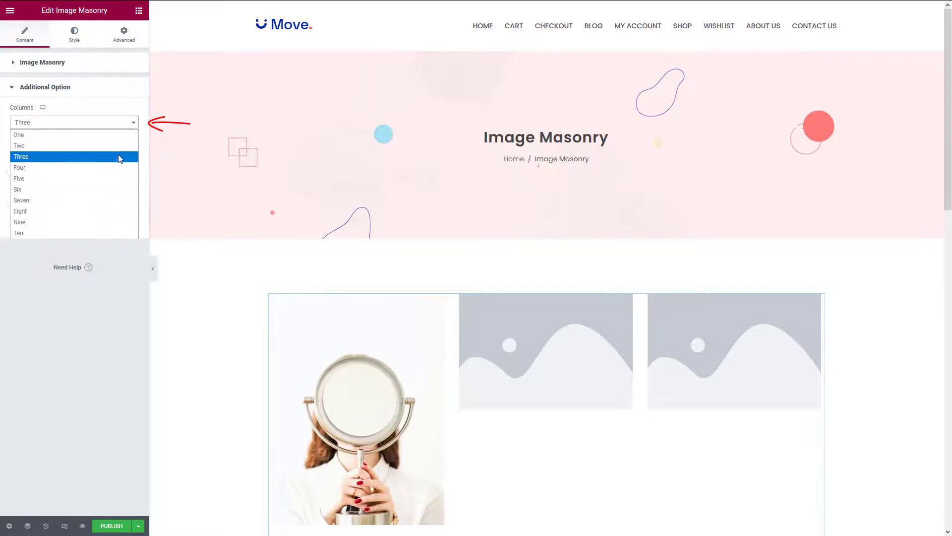
pyautogui.click(21, 156)
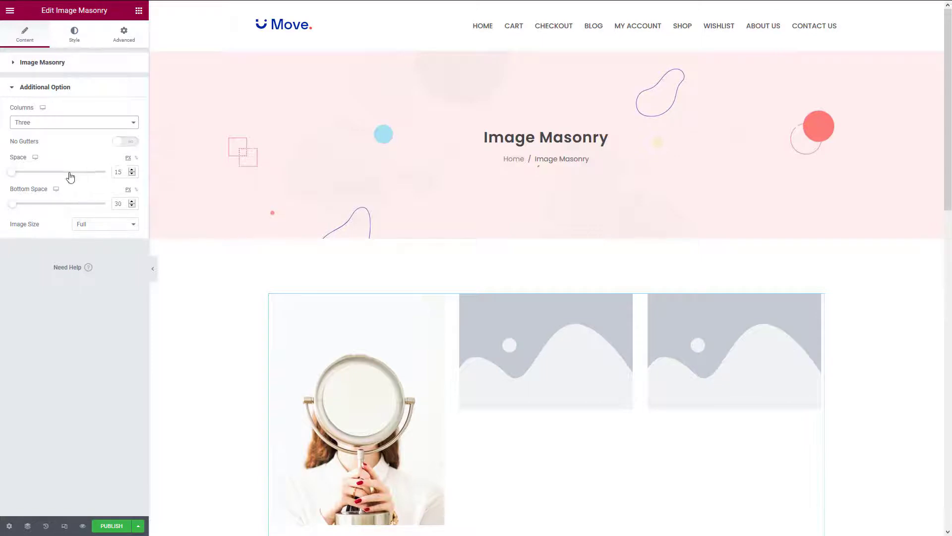
pyautogui.moveTo(12, 172); pyautogui.dragTo(122, 172)
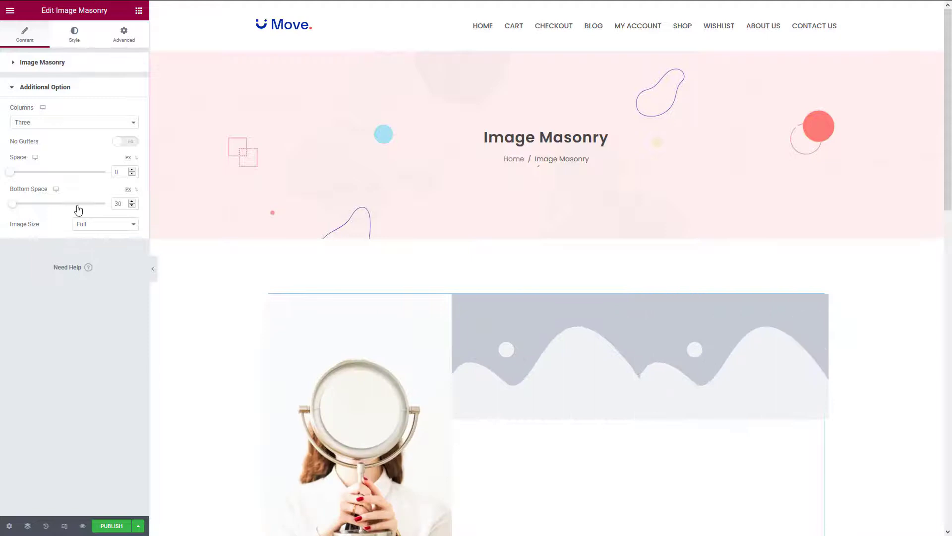
pyautogui.click(105, 224)
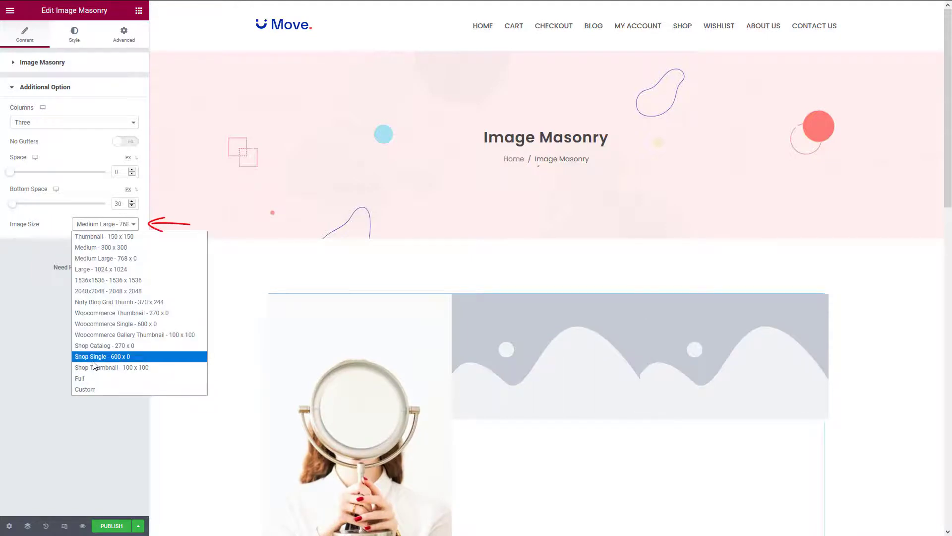
pyautogui.click(79, 378)
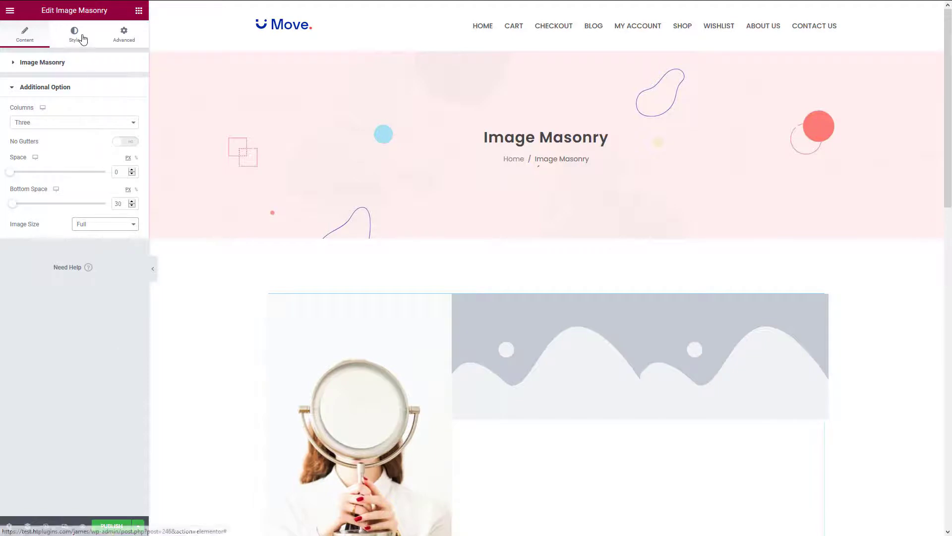
# Step: Visit the Advanced settings, then return to the Content settings for Image Two
pyautogui.click(124, 34)
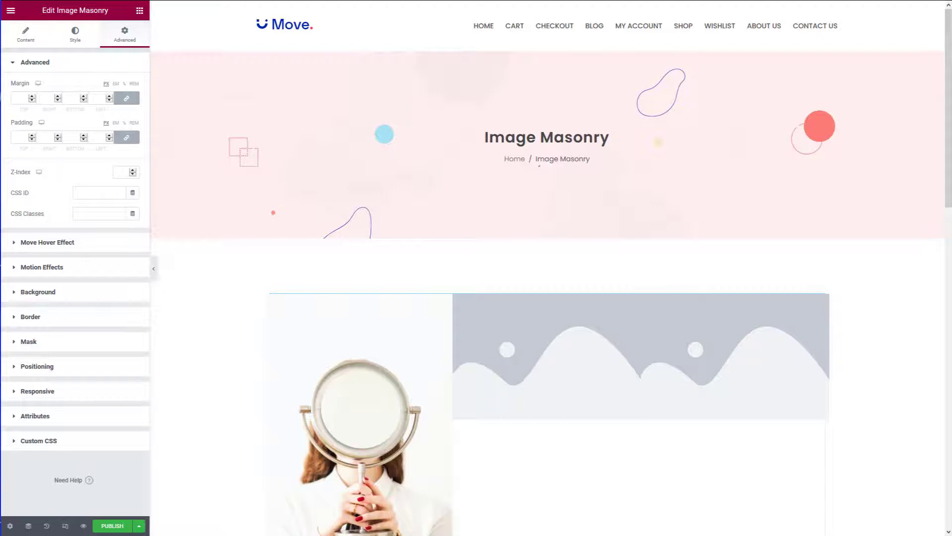
pyautogui.click(26, 34)
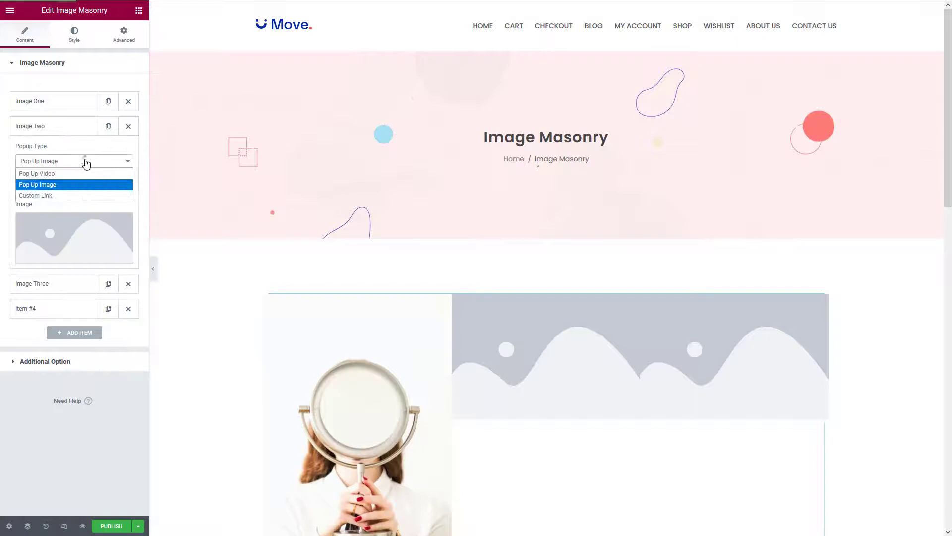
# Step: Upload image-masonry-2.jpg, the foggy bridge photo, as Image Two's picture
pyautogui.click(37, 184)
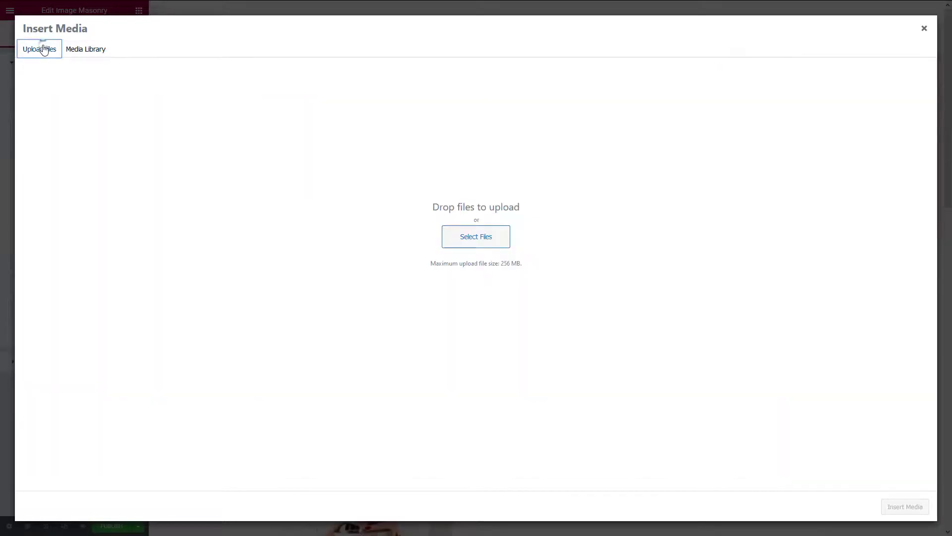
pyautogui.click(476, 236)
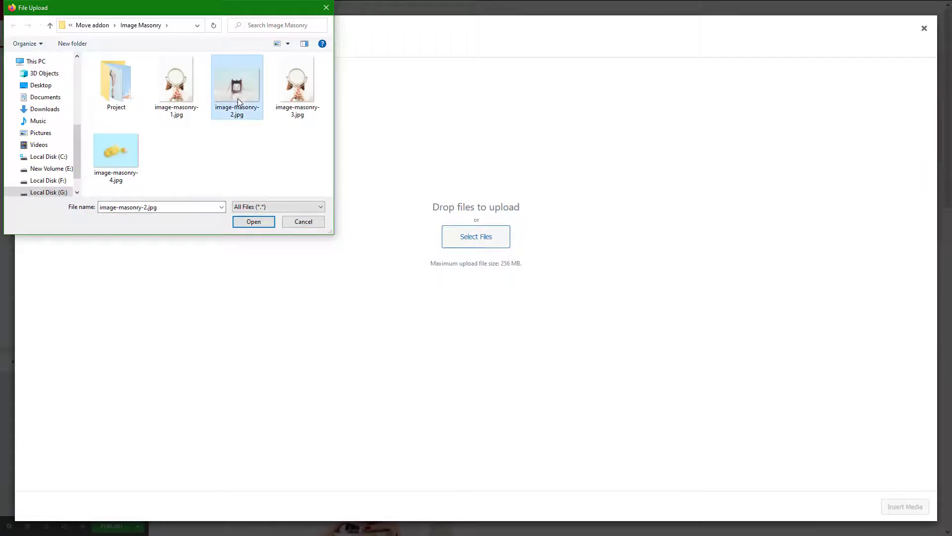
pyautogui.click(254, 221)
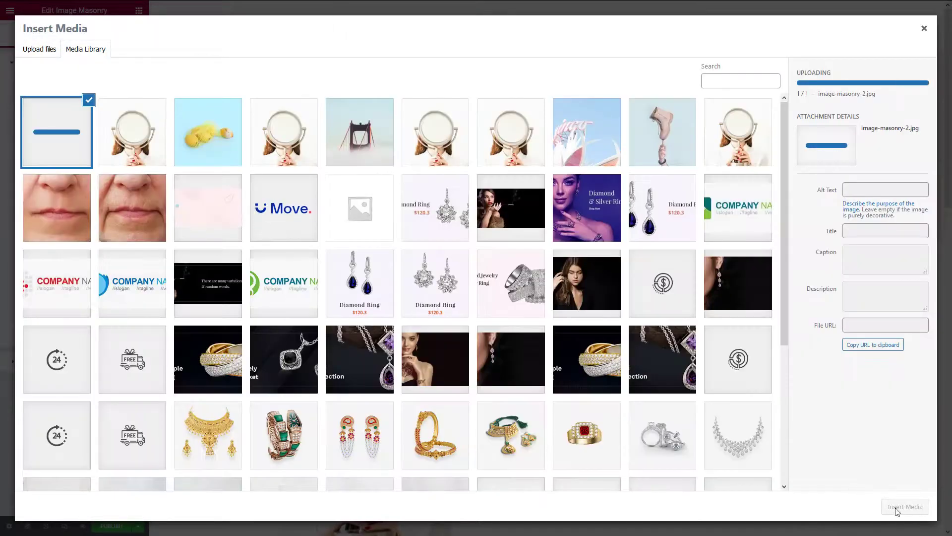
pyautogui.click(904, 507)
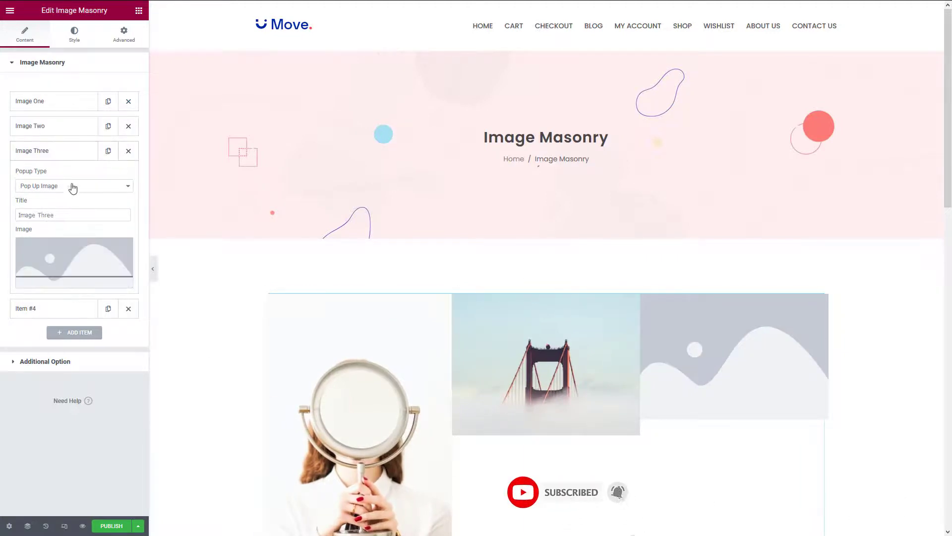
# Step: Keep Image Three's popup type as Pop Up Image before giving it the mirror photo
pyautogui.click(73, 186)
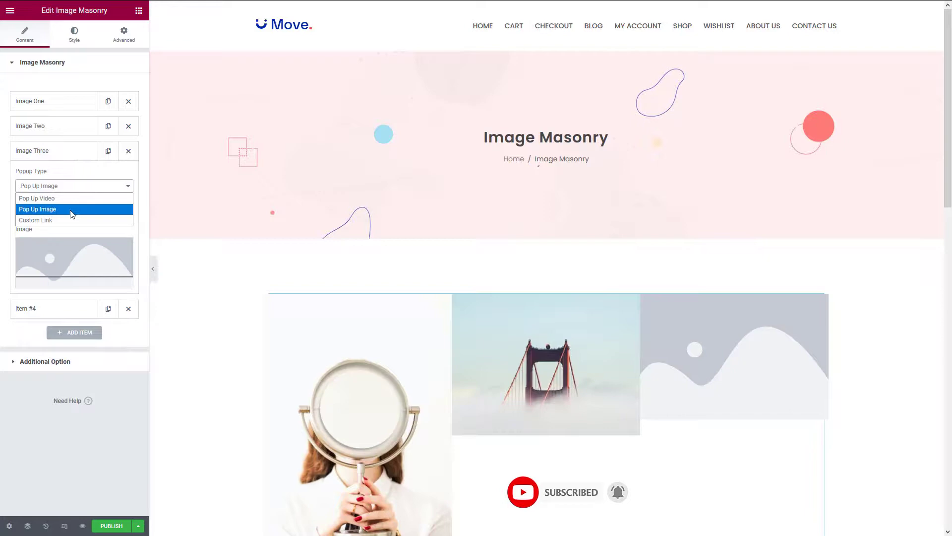
pyautogui.click(74, 260)
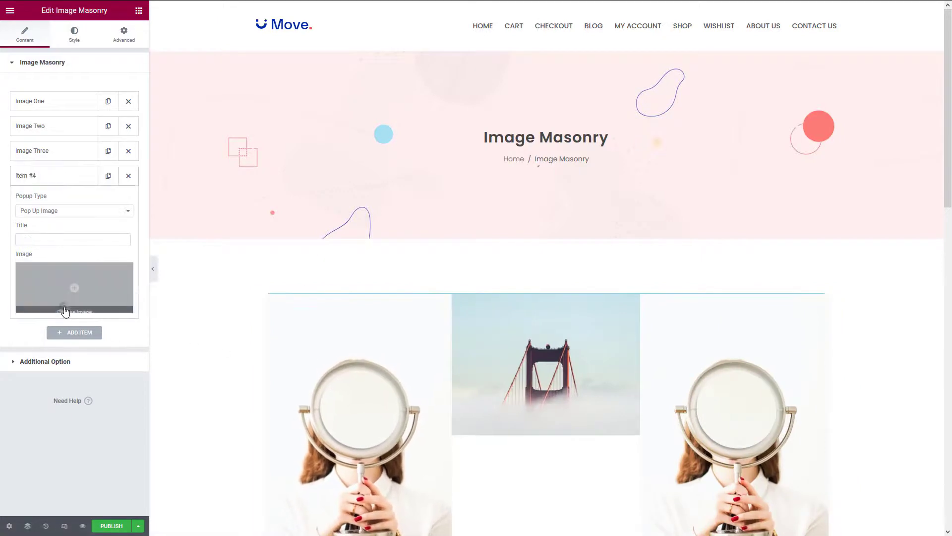
# Step: Title the fourth item Image Four and insert image-masonry-4.jpg, the lemons photo
pyautogui.click(74, 211)
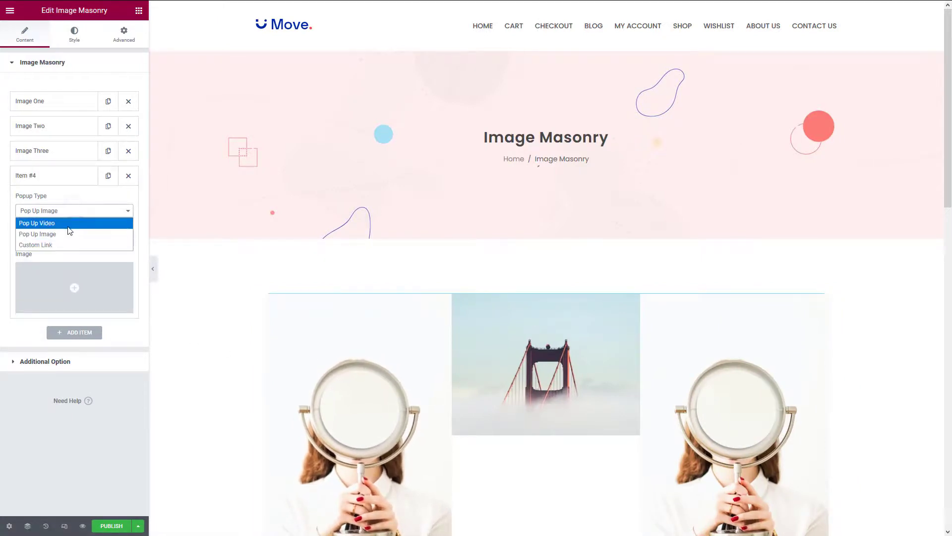
pyautogui.write('Image Four')
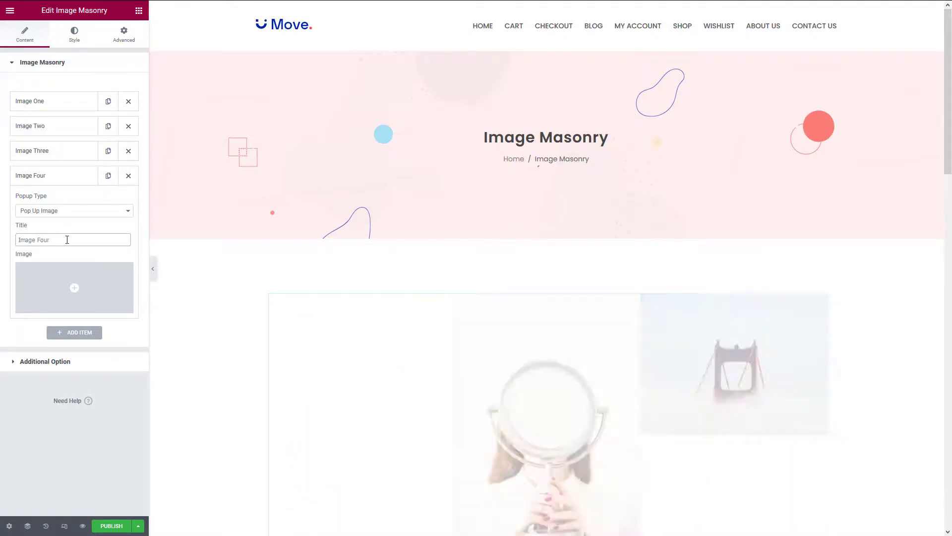
pyautogui.click(74, 287)
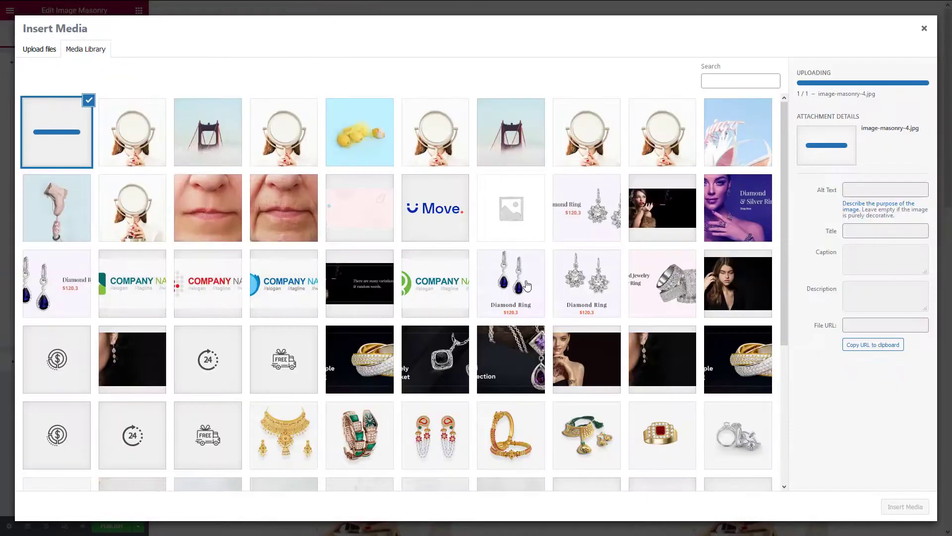
pyautogui.click(924, 28)
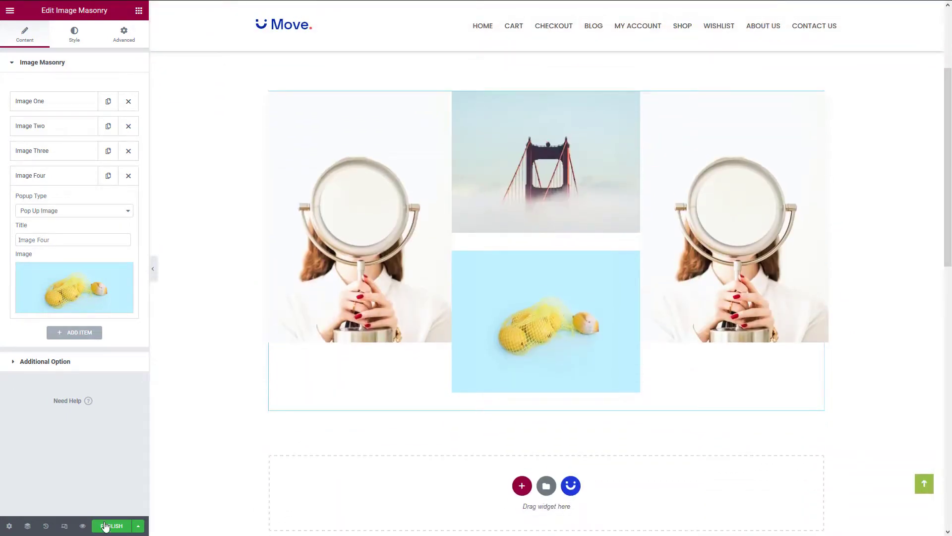
# Step: Publish the page so the four-image masonry goes live
pyautogui.click(111, 526)
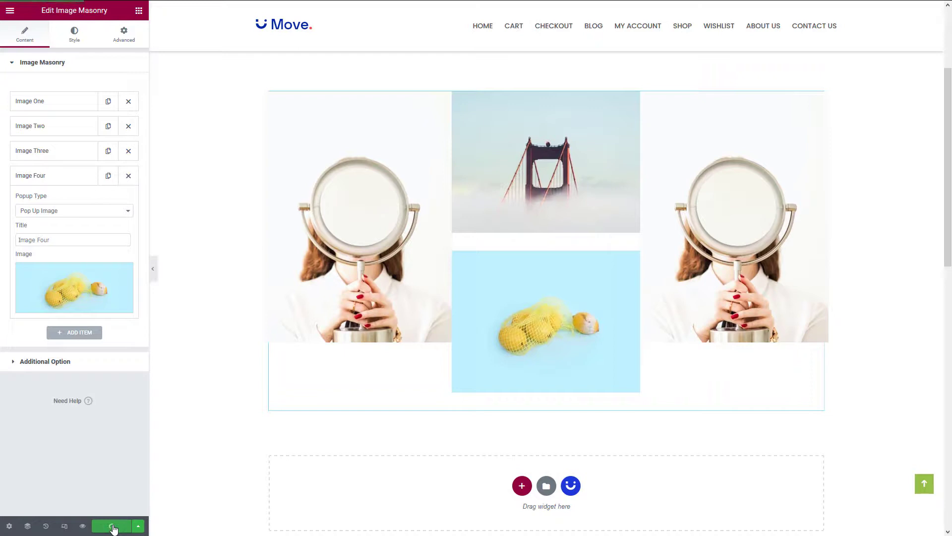
pyautogui.click(112, 526)
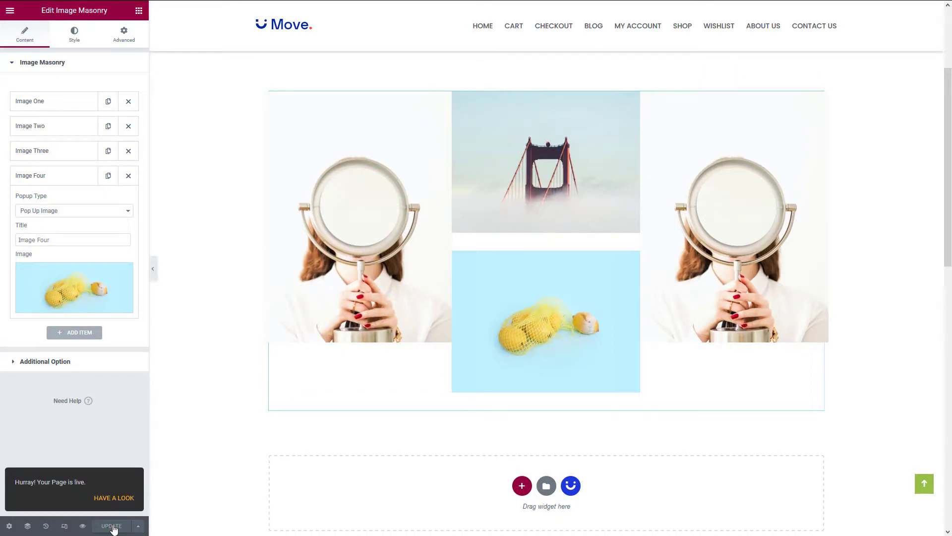